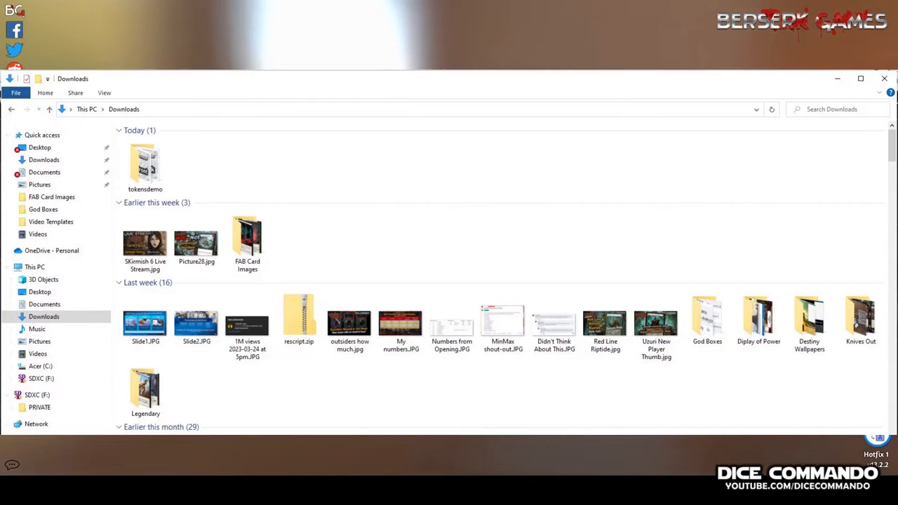
# Step: Open the tokensdemo folder holding the card, tile and token images
pyautogui.doubleClick(145, 163)
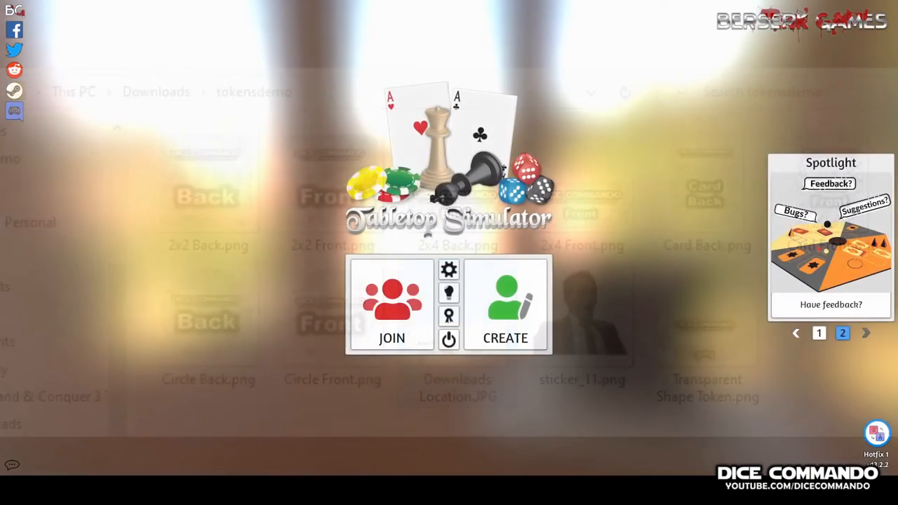
# Step: Create a singleplayer game and load the Star Wars Destiny: ARH table
pyautogui.click(819, 333)
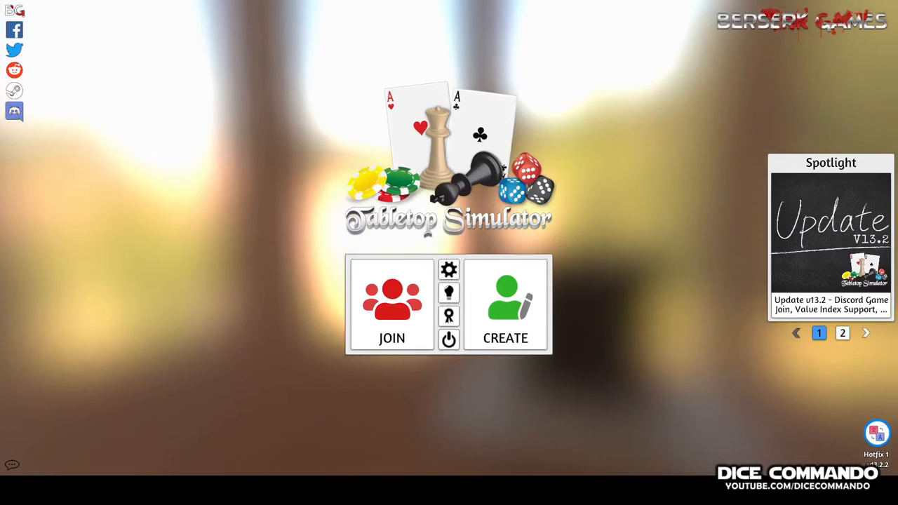
pyautogui.click(505, 306)
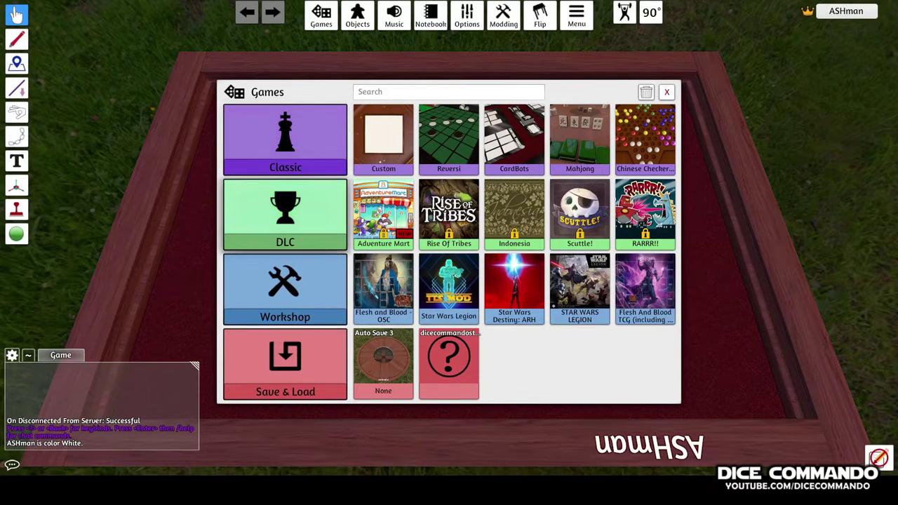
pyautogui.moveTo(514, 288)
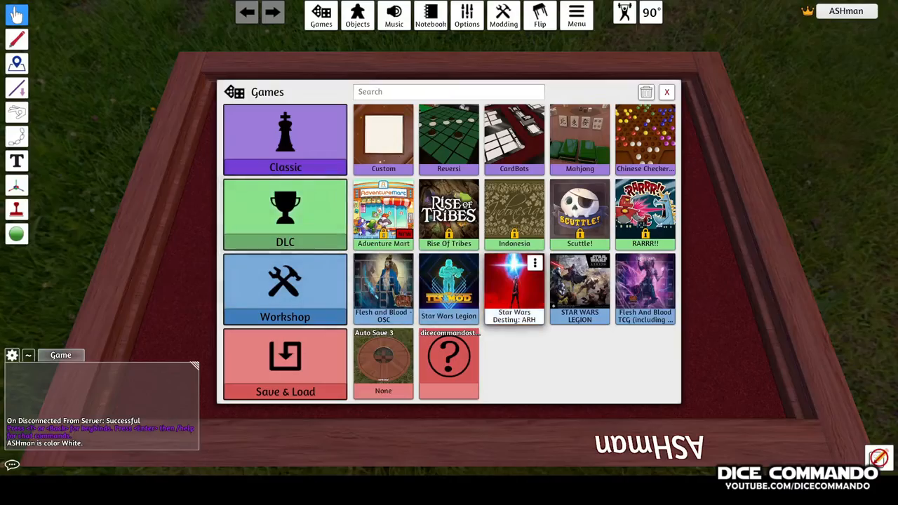
pyautogui.click(513, 281)
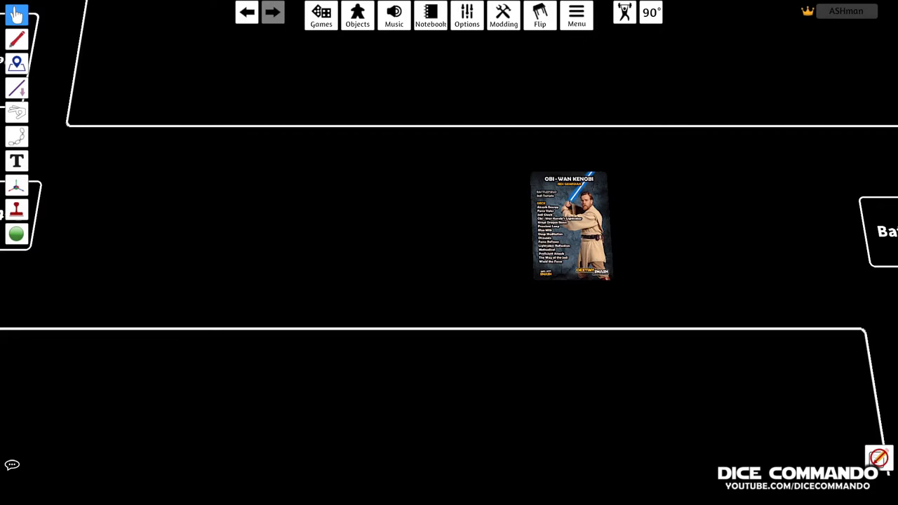
# Step: Flip the Obi-Wan card and bring up its custom image settings
pyautogui.moveTo(572, 224); pyautogui.dragTo(442, 204)
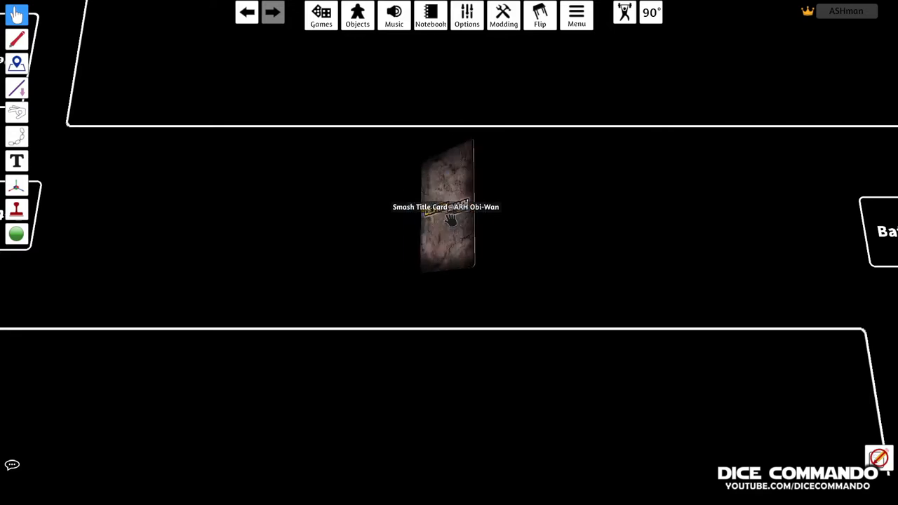
pyautogui.rightClick(449, 217)
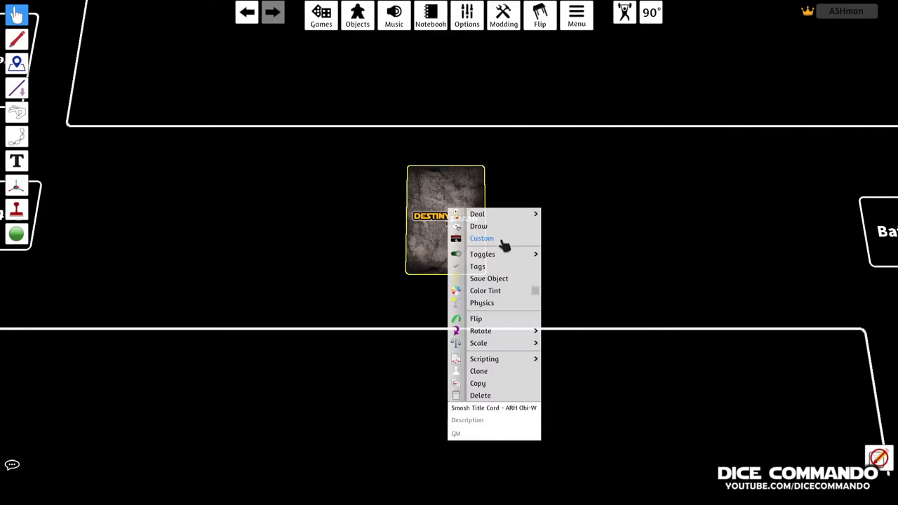
pyautogui.click(482, 239)
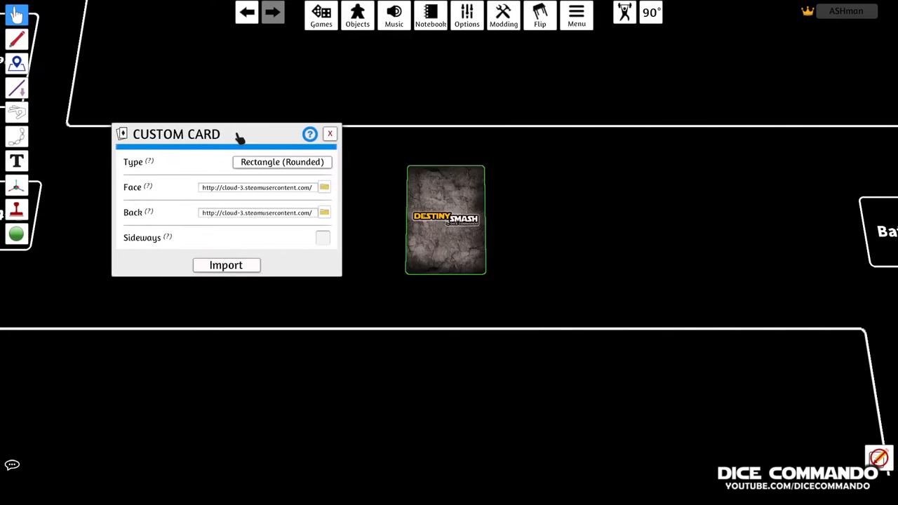
pyautogui.moveTo(324, 188)
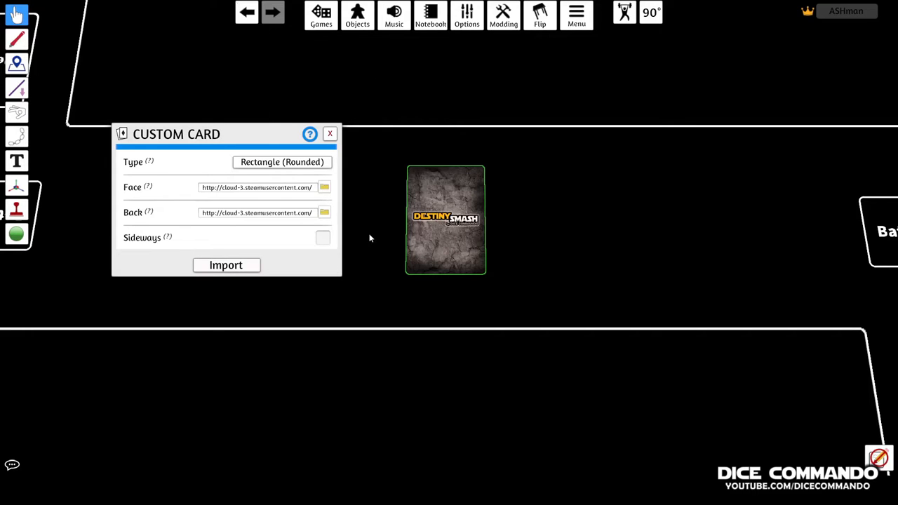
# Step: Upload the Card Front and Card Back images to the cloud as the card's face and back
pyautogui.click(324, 213)
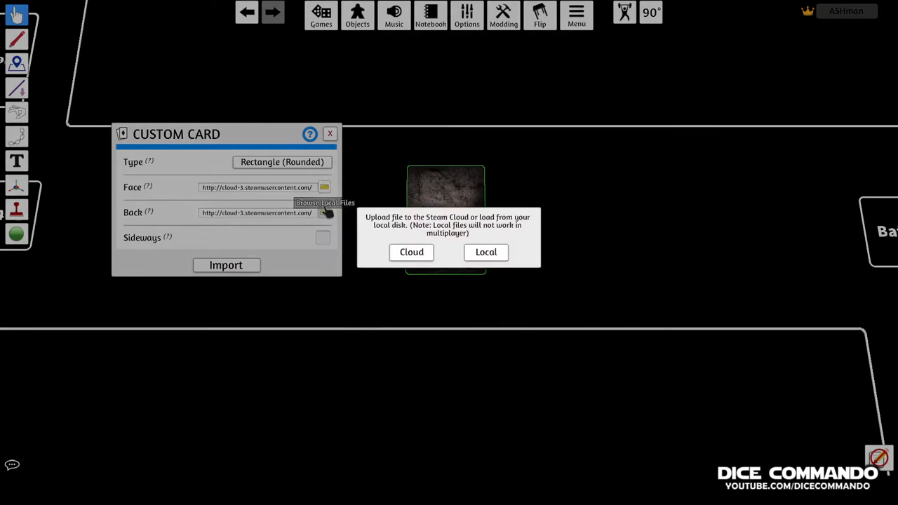
pyautogui.click(411, 253)
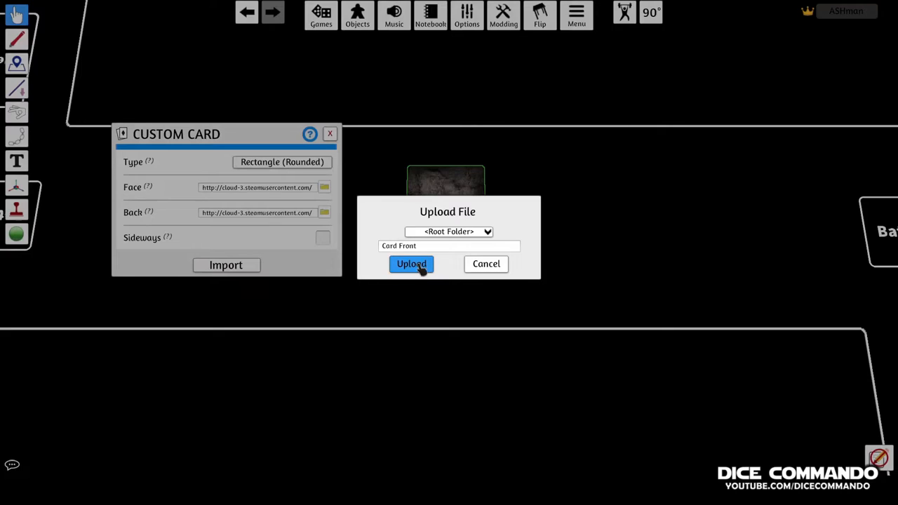
pyautogui.click(411, 264)
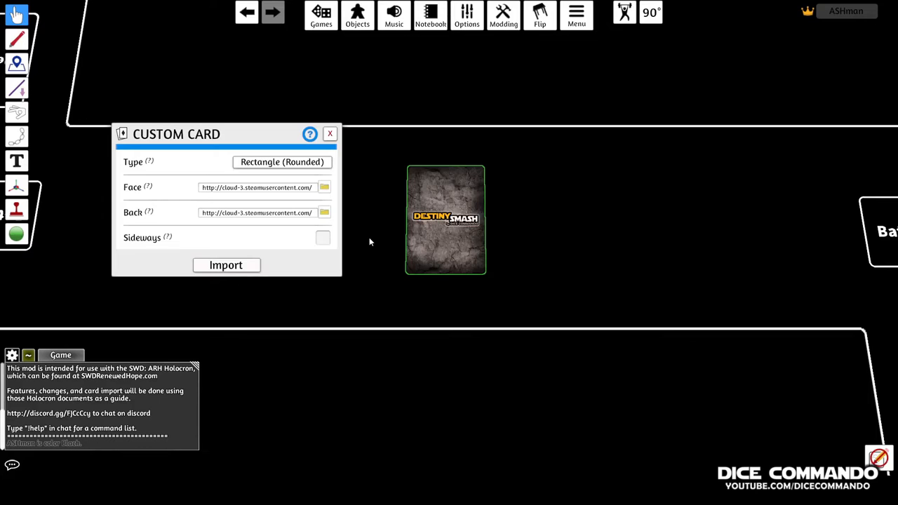
pyautogui.click(324, 213)
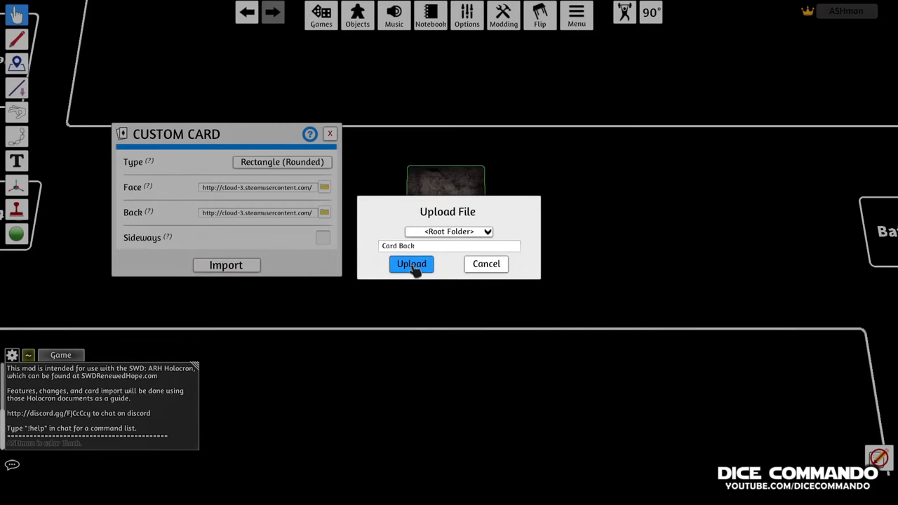
pyautogui.click(409, 263)
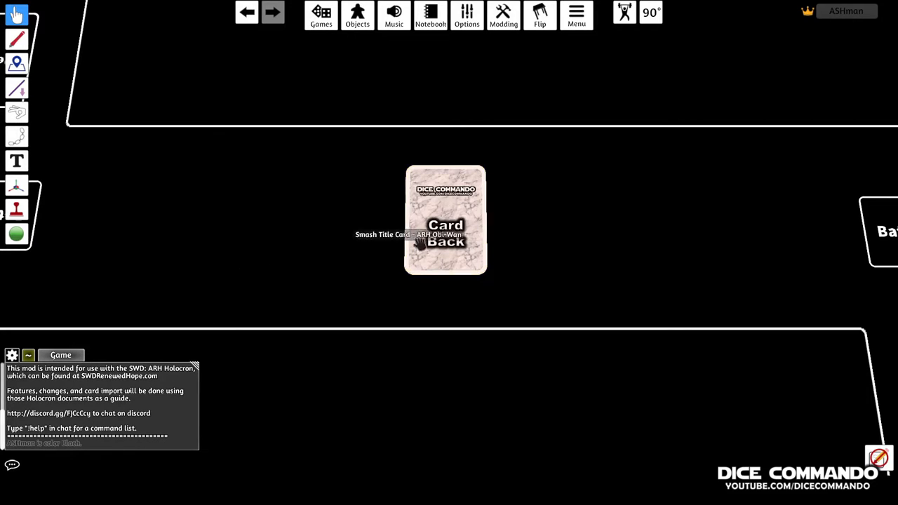
# Step: Flip the retextured card face up and move it to the table's top-left
pyautogui.moveTo(446, 219); pyautogui.dragTo(345, 210)
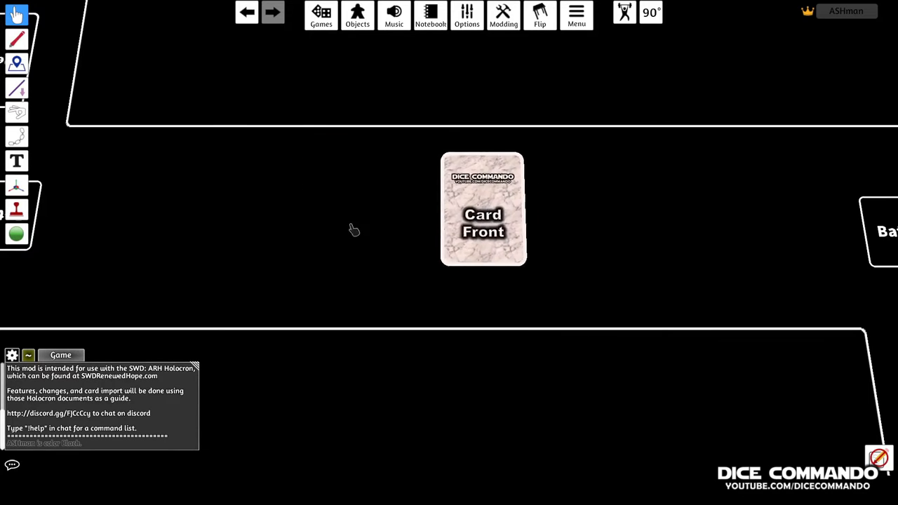
pyautogui.moveTo(482, 208); pyautogui.dragTo(340, 207)
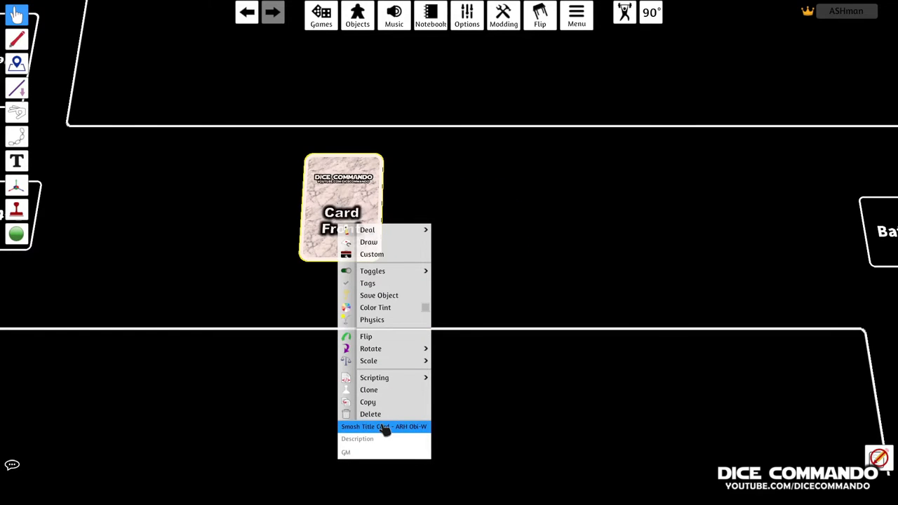
pyautogui.moveTo(384, 426)
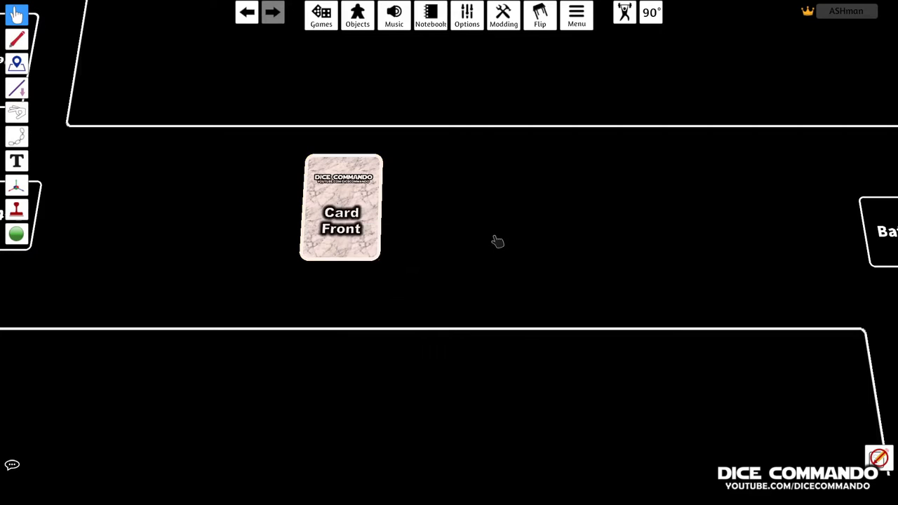
pyautogui.moveTo(339, 208); pyautogui.dragTo(395, 213)
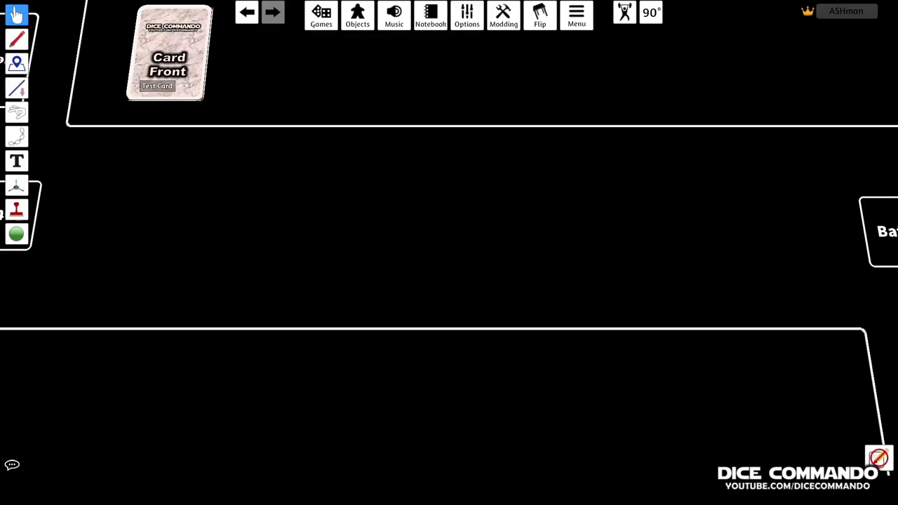
# Step: Add a custom token built from the 2x4 Front image uploaded to the cloud
pyautogui.click(356, 16)
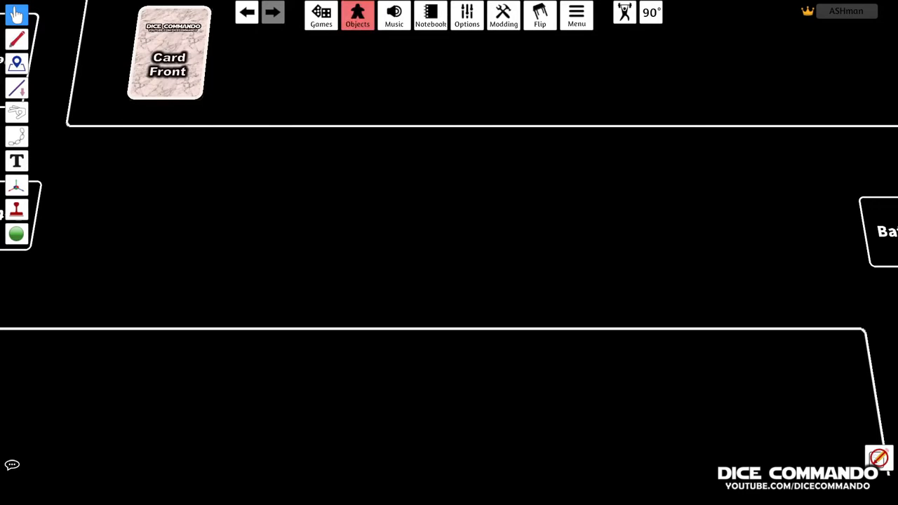
pyautogui.click(356, 15)
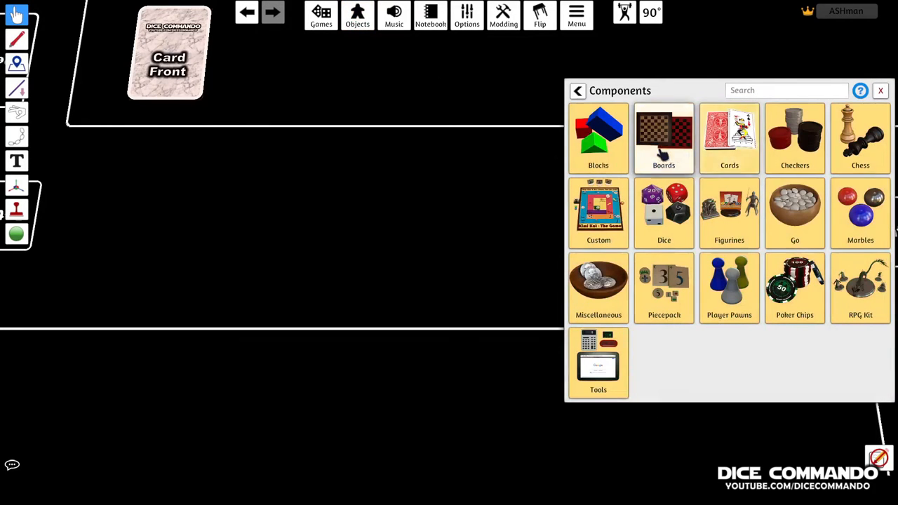
pyautogui.click(598, 213)
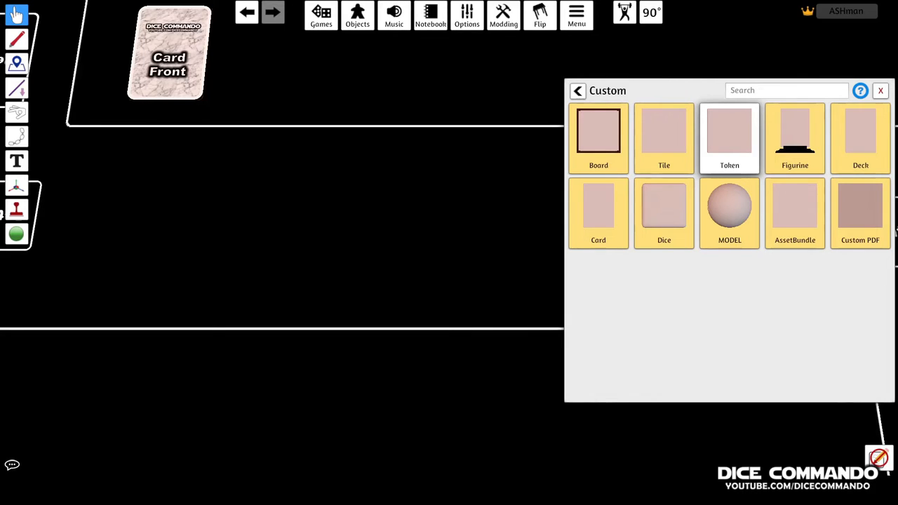
pyautogui.click(729, 133)
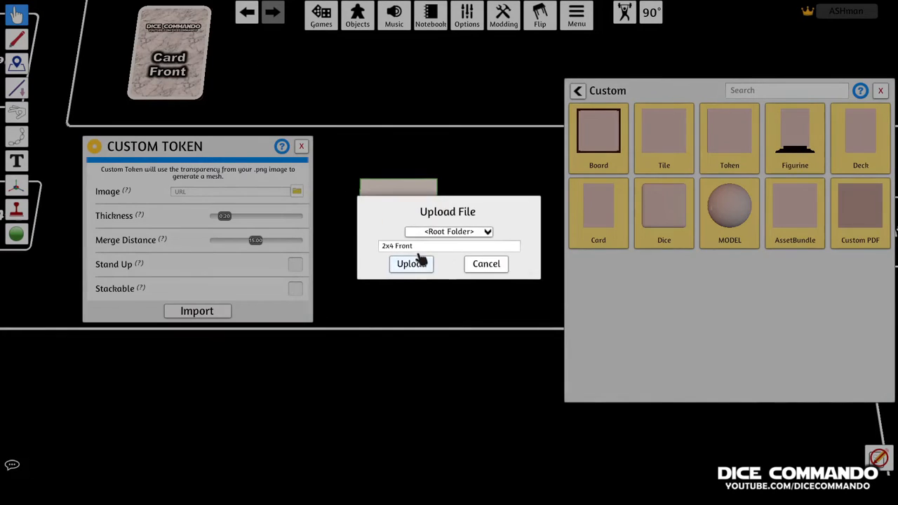
pyautogui.click(410, 264)
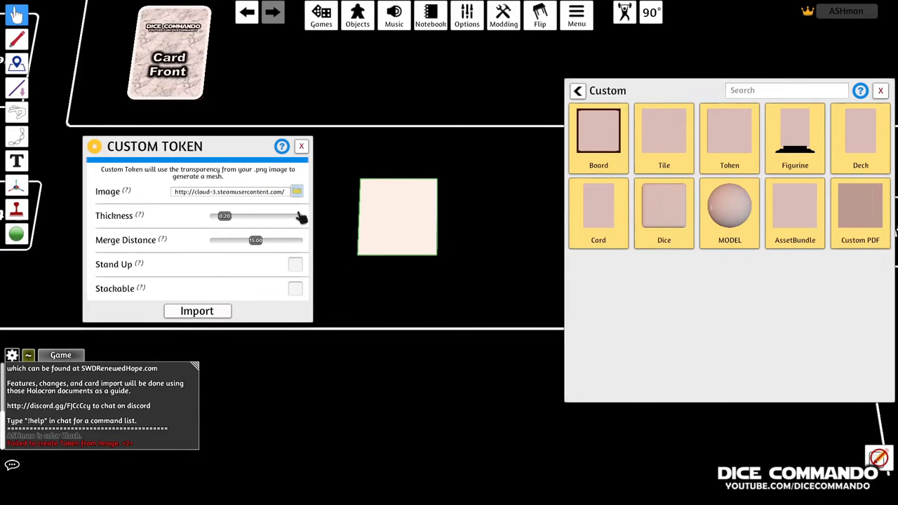
pyautogui.click(196, 311)
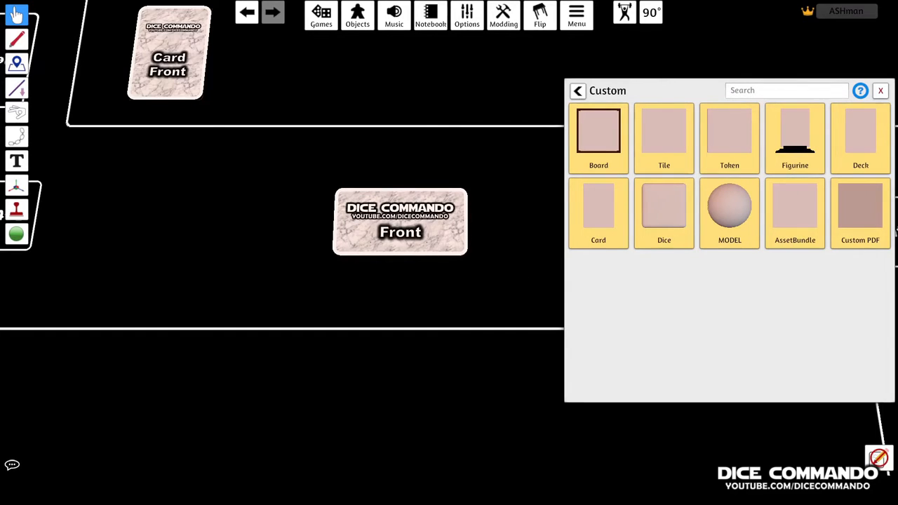
# Step: Reopen the 2x4 Front token's custom settings showing its image address and thickness
pyautogui.rightClick(400, 221)
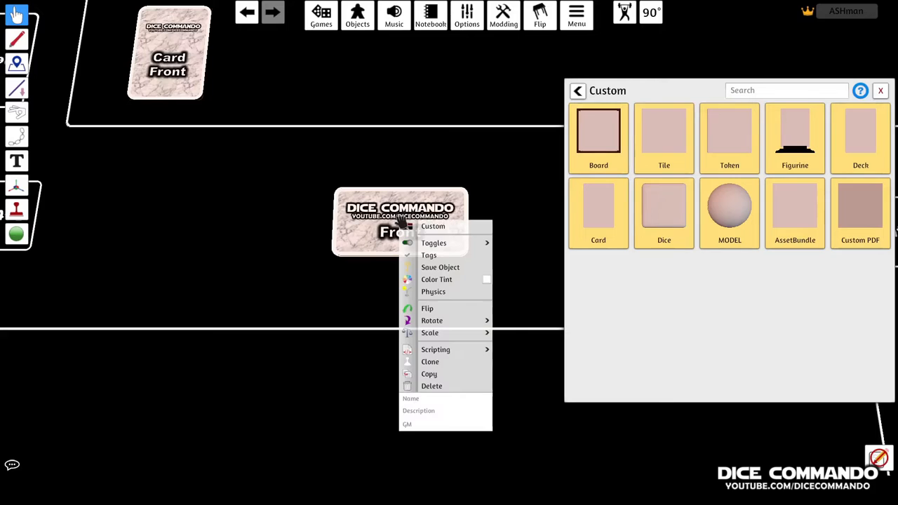
pyautogui.click(432, 226)
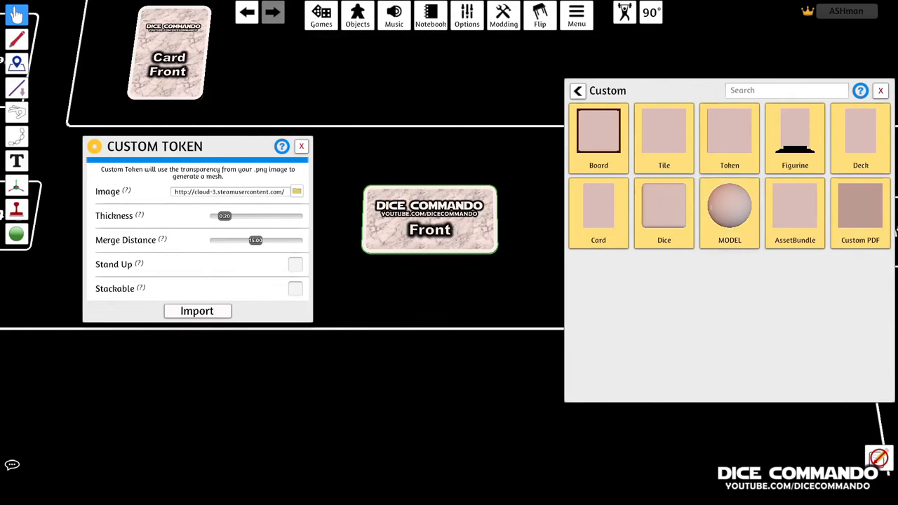
pyautogui.click(598, 211)
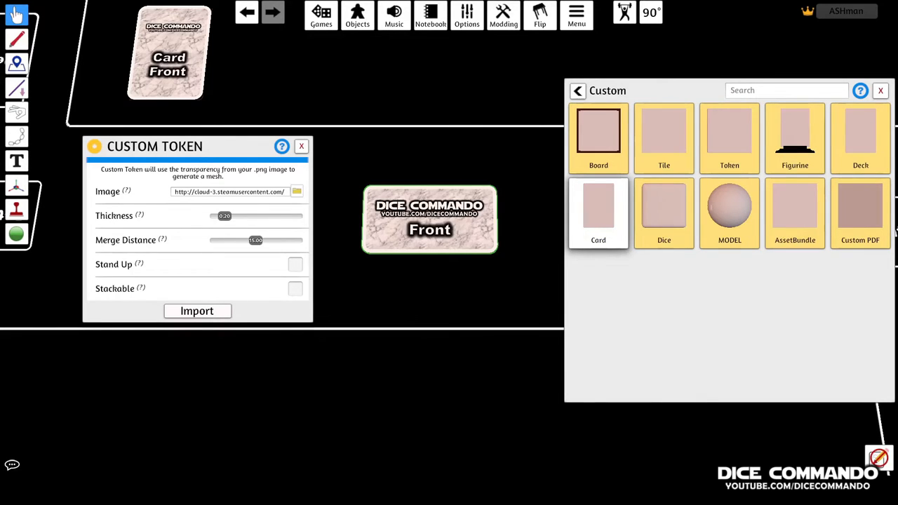
# Step: Create a square custom tile with the 2x2 Front top image and a bottom image, then import it
pyautogui.click(197, 311)
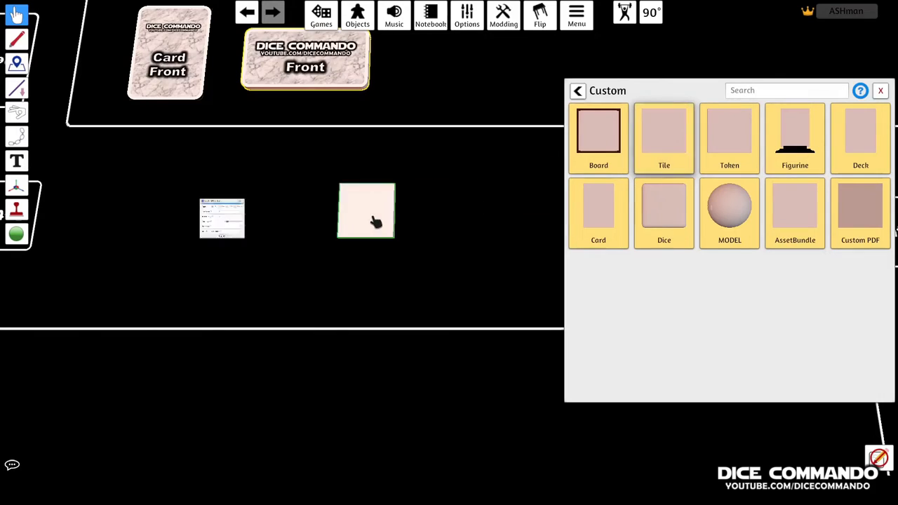
pyautogui.click(663, 134)
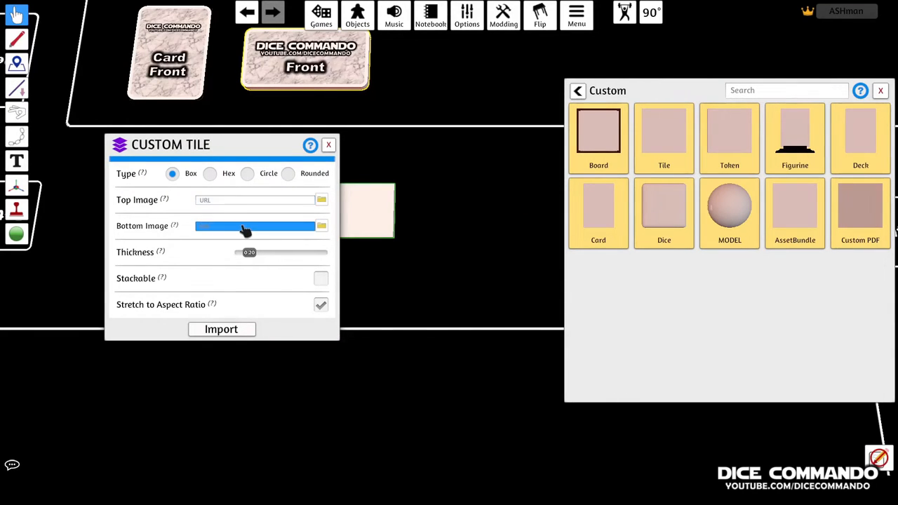
pyautogui.click(255, 224)
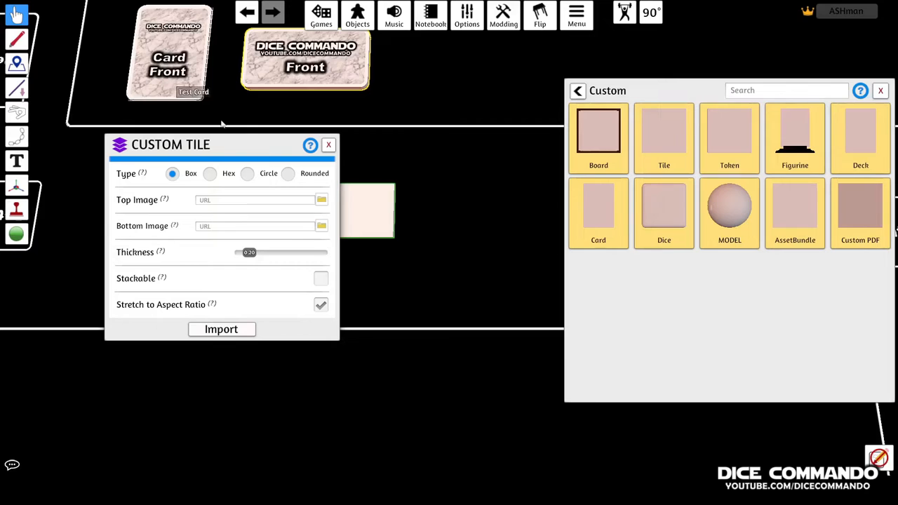
pyautogui.click(320, 199)
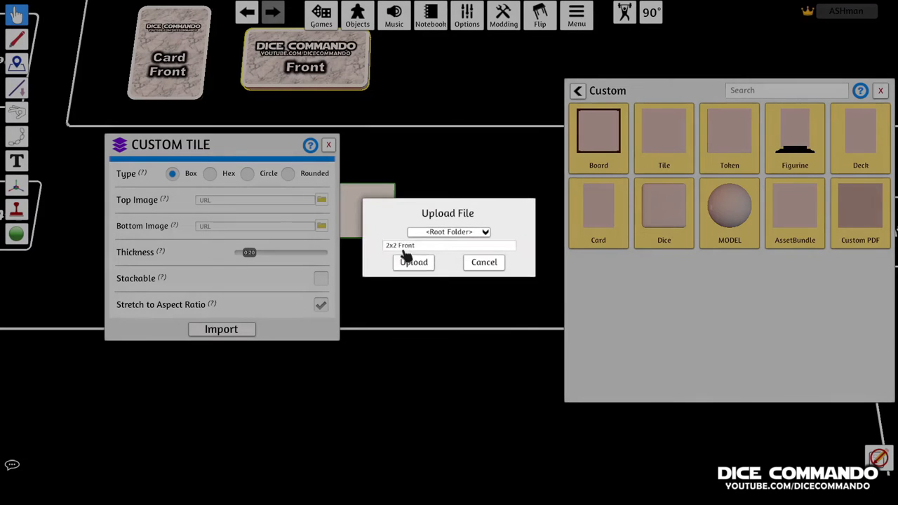
pyautogui.click(412, 263)
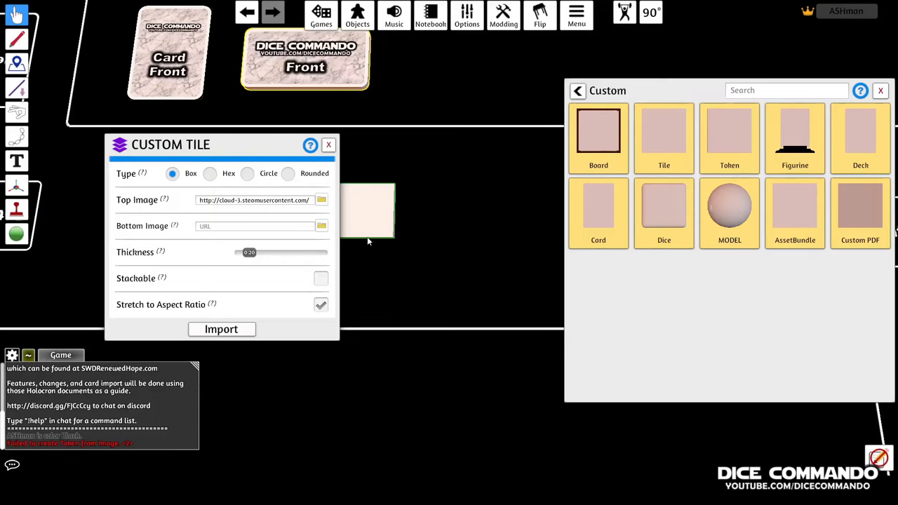
pyautogui.click(320, 225)
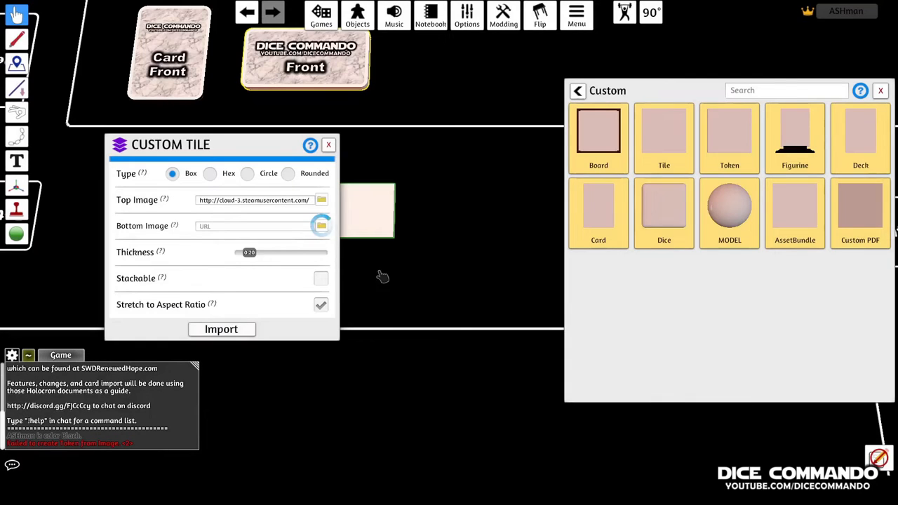
pyautogui.click(222, 328)
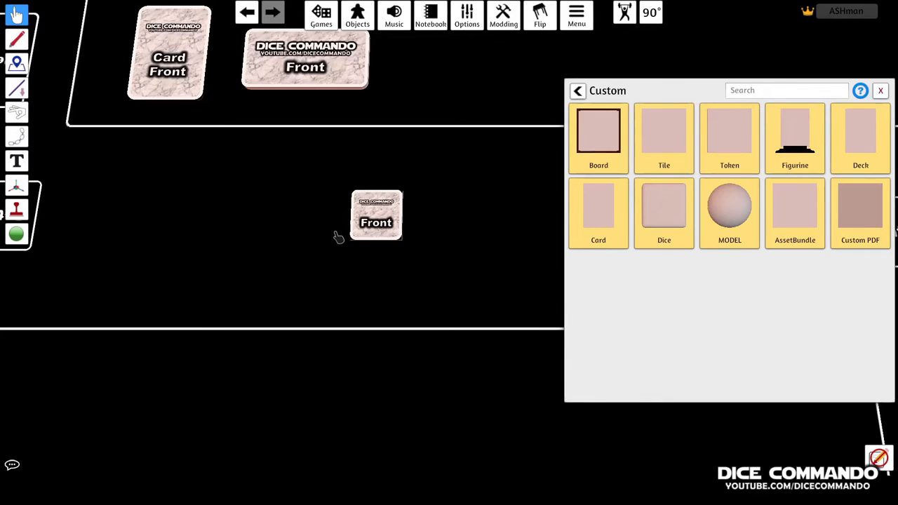
# Step: Drag the wide Dice Commando tile down beside the small square tile
pyautogui.click(376, 216)
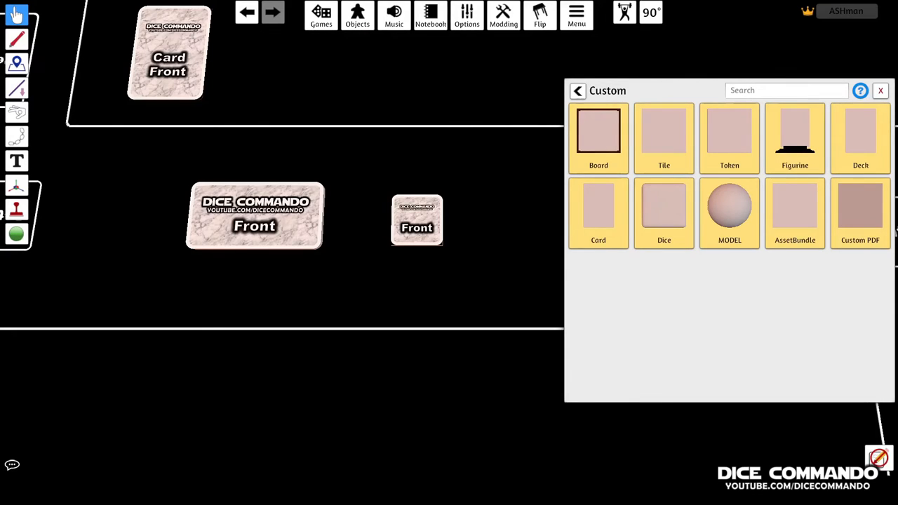
pyautogui.moveTo(416, 219); pyautogui.dragTo(303, 204)
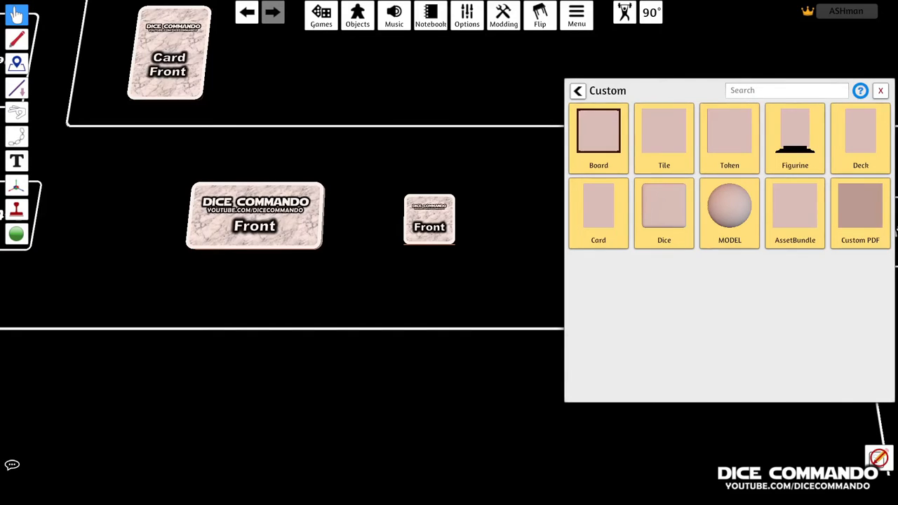
pyautogui.moveTo(729, 133)
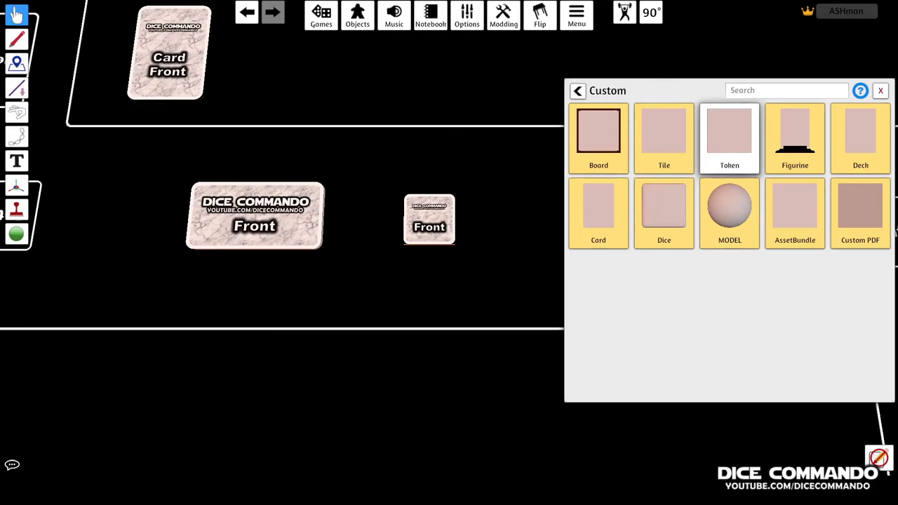
# Step: Create a man-shaped custom token from the uploaded sticker_11 image and set it down
pyautogui.click(730, 133)
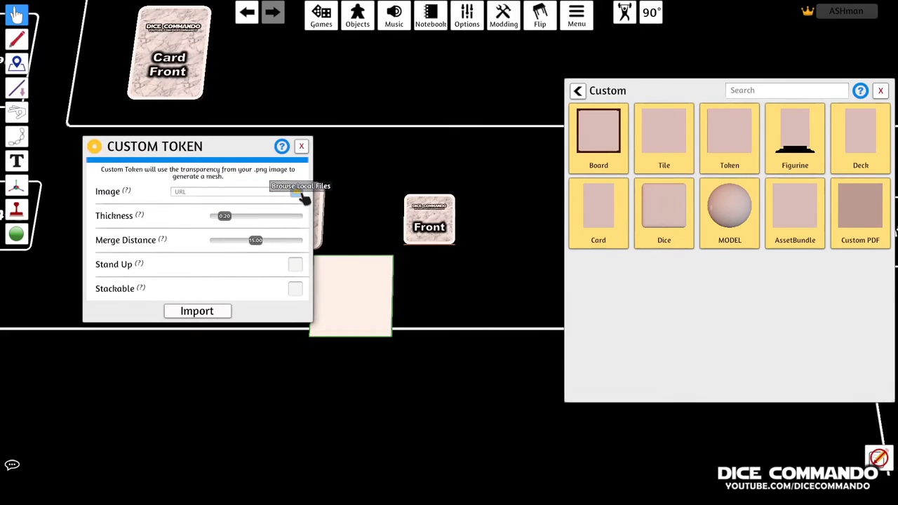
pyautogui.moveTo(373, 222)
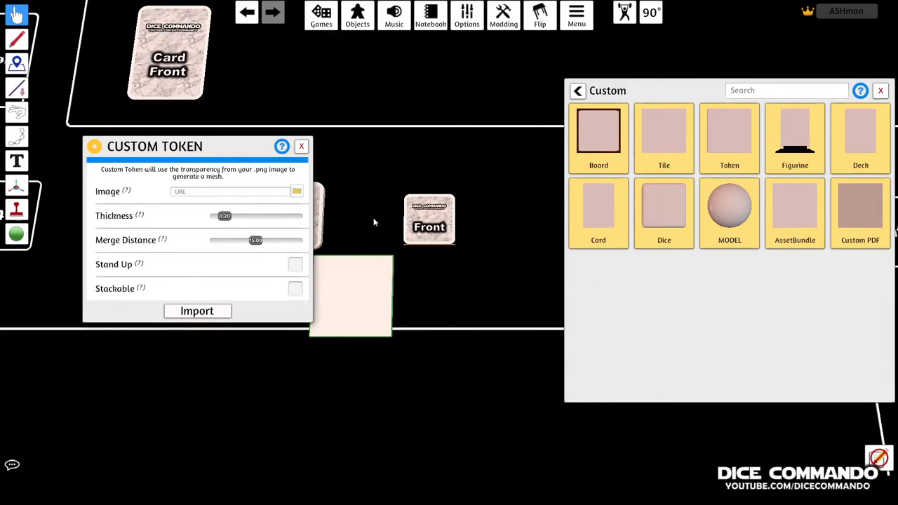
pyautogui.click(297, 191)
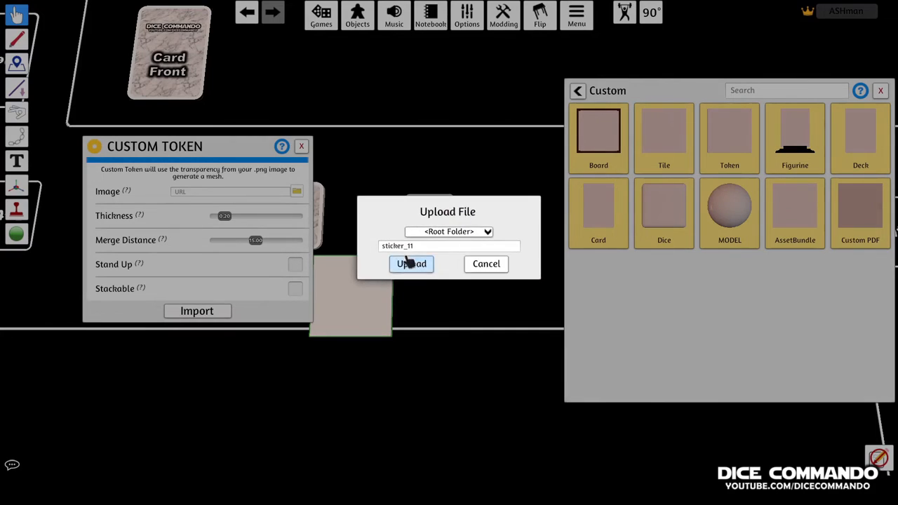
pyautogui.click(411, 264)
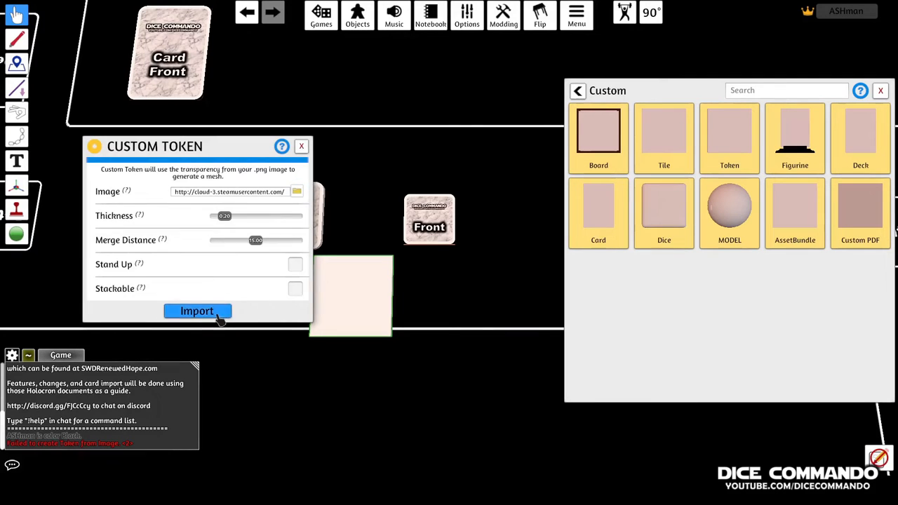
pyautogui.click(196, 312)
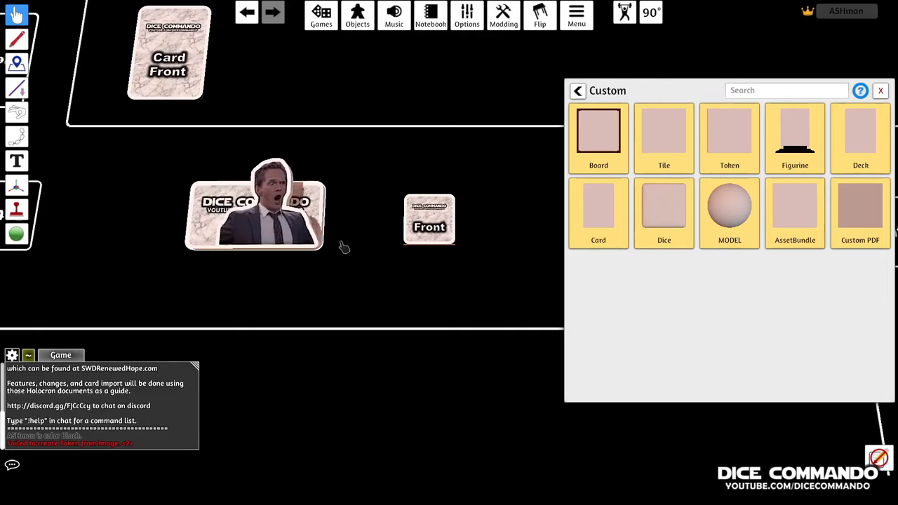
pyautogui.click(664, 138)
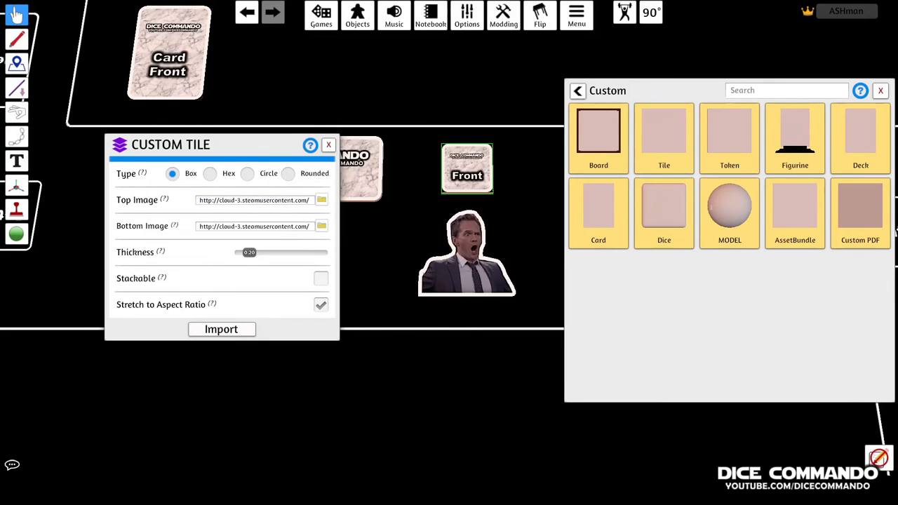
pyautogui.moveTo(339, 179)
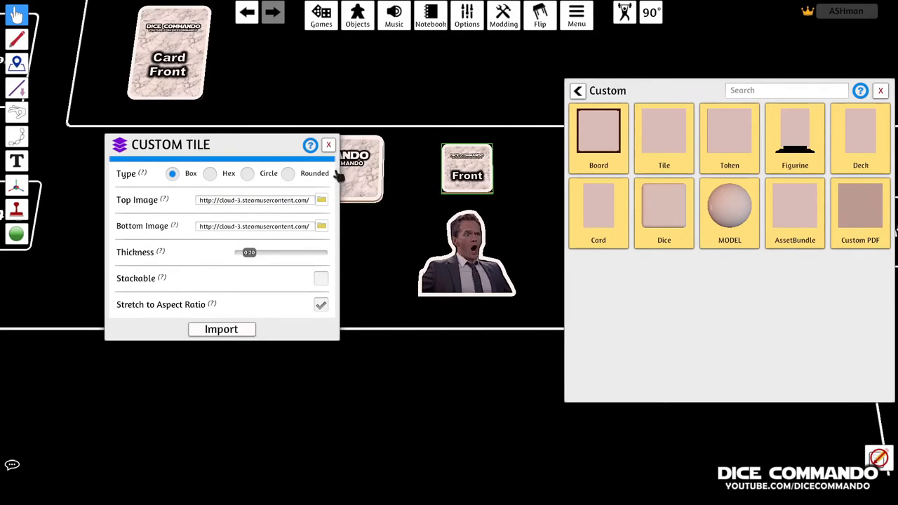
# Step: Close the tile settings unchanged and move the small tile below the wide tile
pyautogui.click(222, 328)
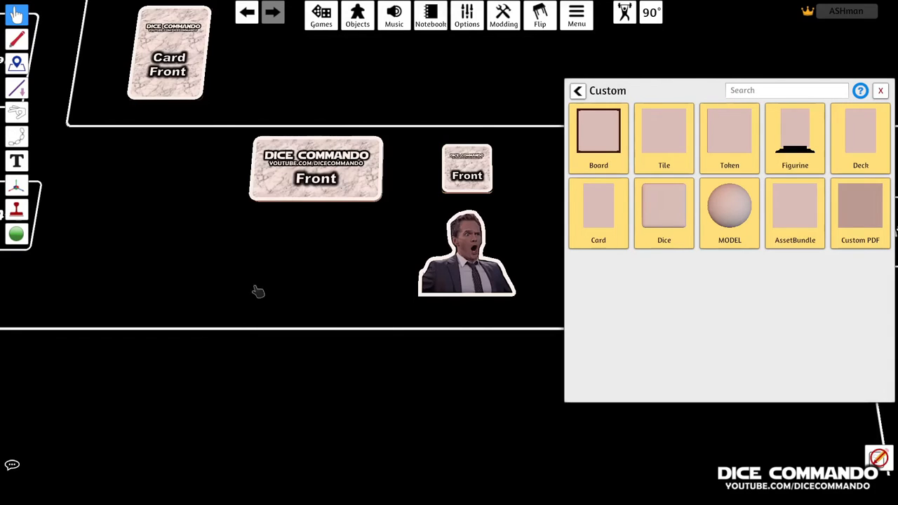
pyautogui.moveTo(465, 167); pyautogui.dragTo(353, 152)
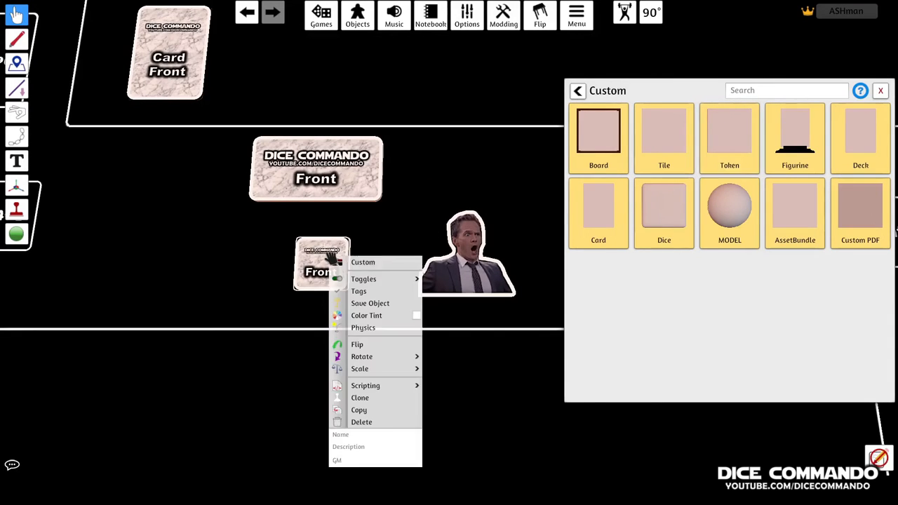
# Step: Reshape the small square tile as a Circle and upload the Circle Front image as its Top Image
pyautogui.click(362, 262)
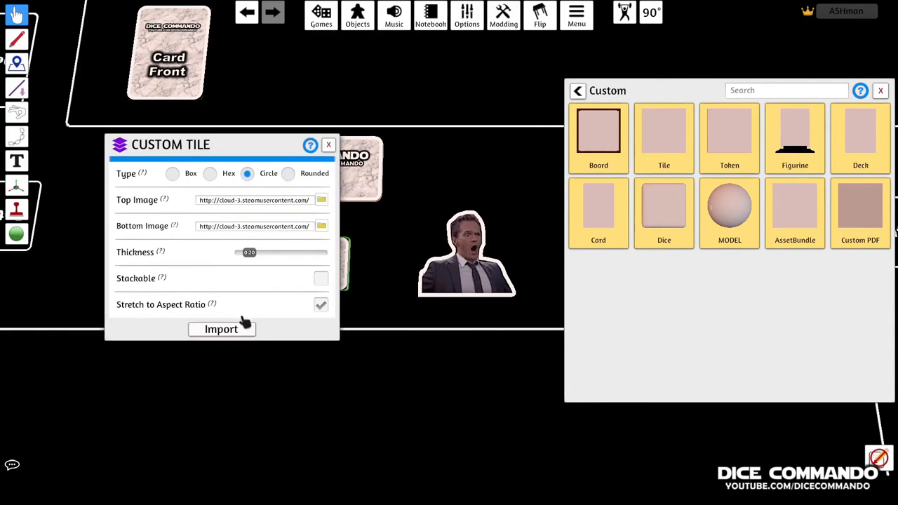
pyautogui.click(221, 328)
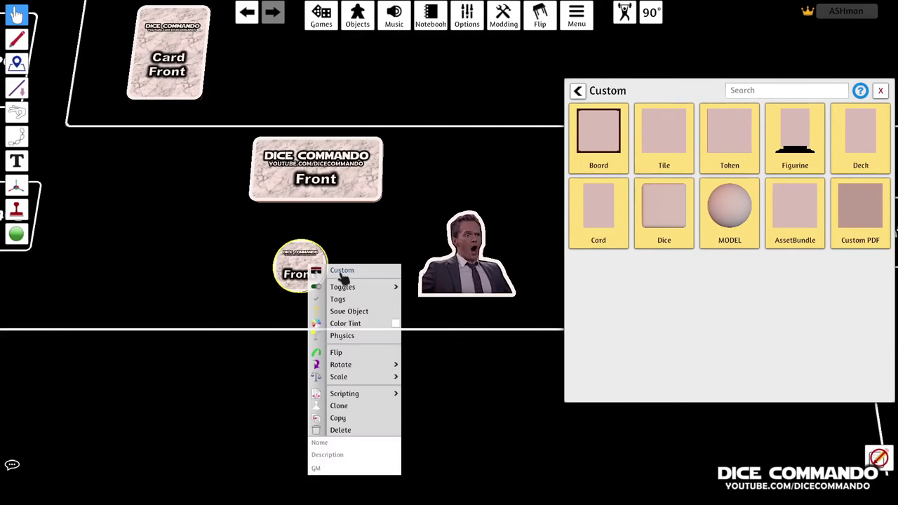
pyautogui.click(342, 269)
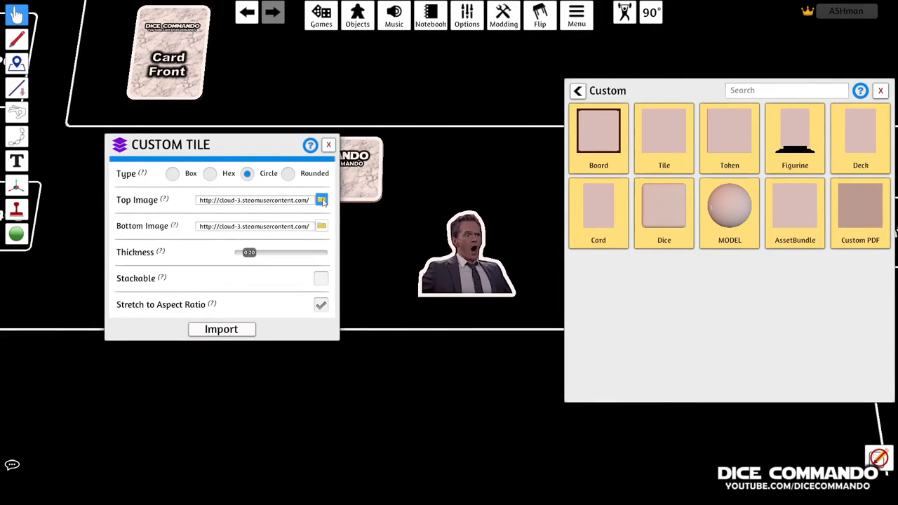
pyautogui.moveTo(363, 243)
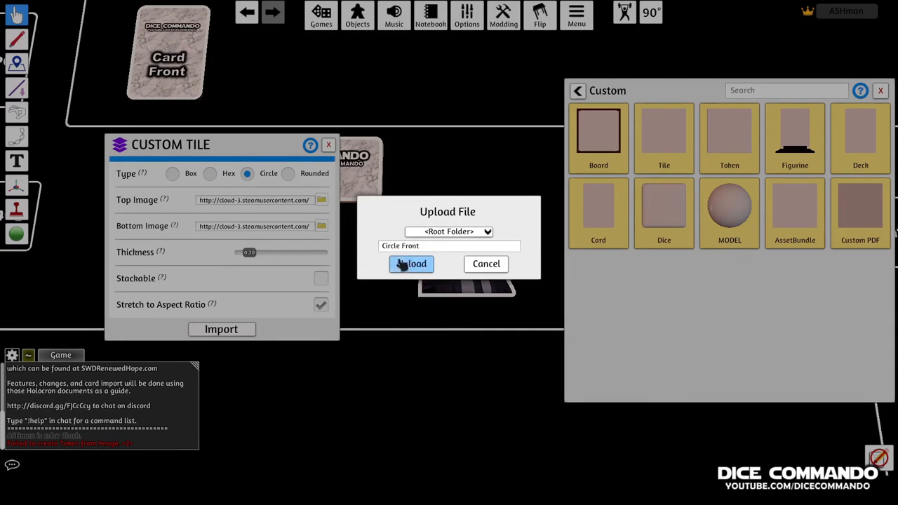
pyautogui.click(411, 263)
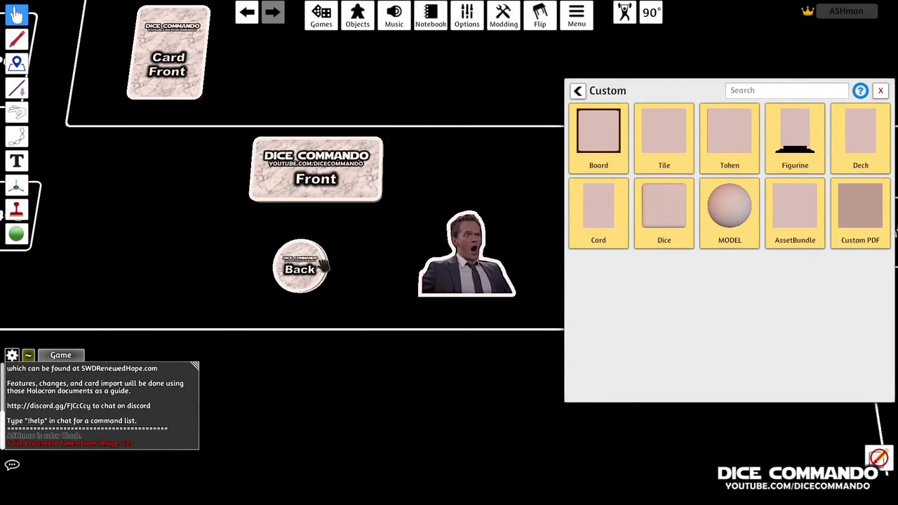
# Step: Move the circular tile up beside the wide tile
pyautogui.moveTo(300, 269); pyautogui.dragTo(442, 176)
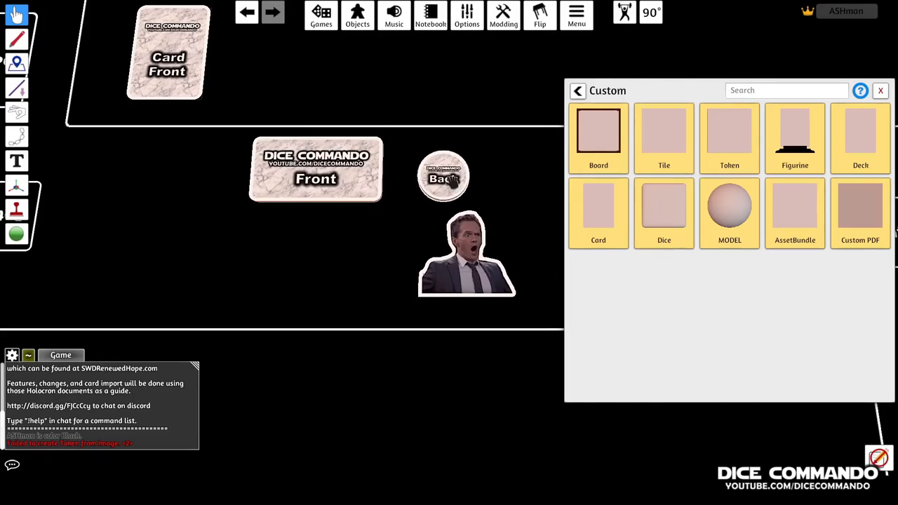
pyautogui.click(443, 173)
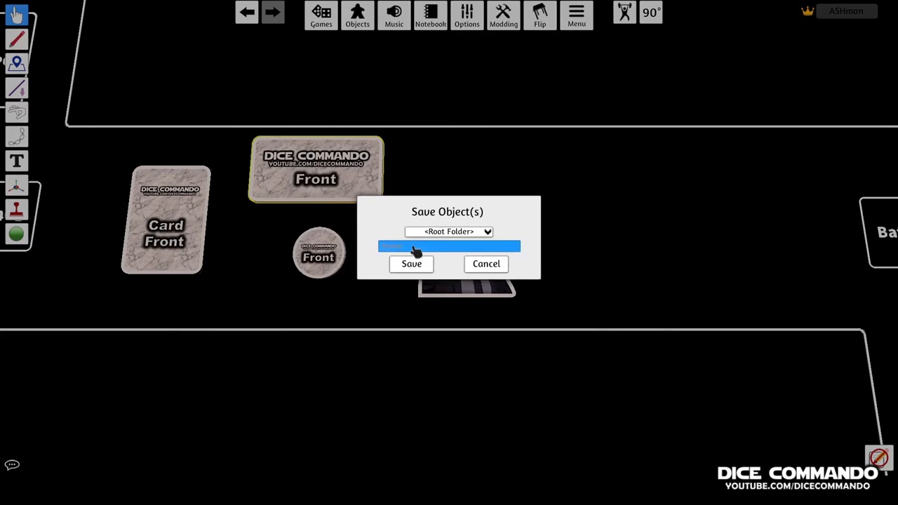
# Step: Save the selected card, tiles and token as a saved object named 'test'
pyautogui.write('test')
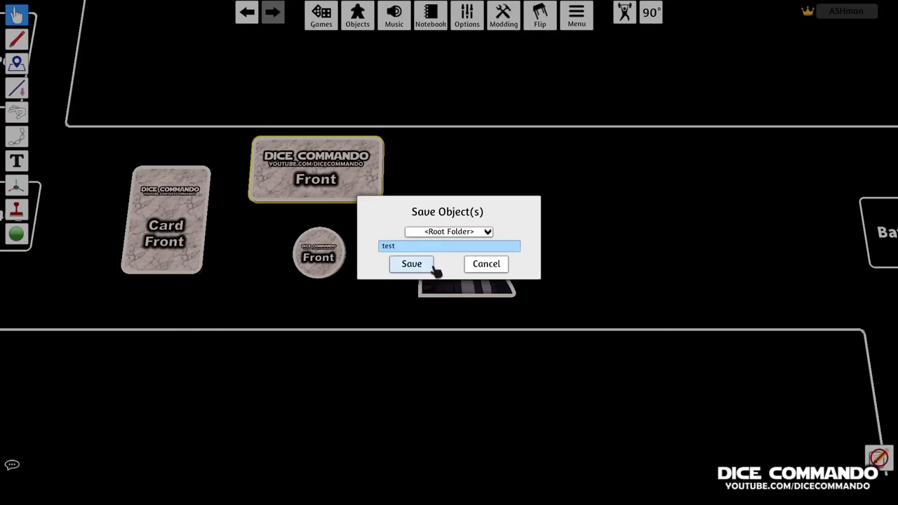
pyautogui.click(412, 264)
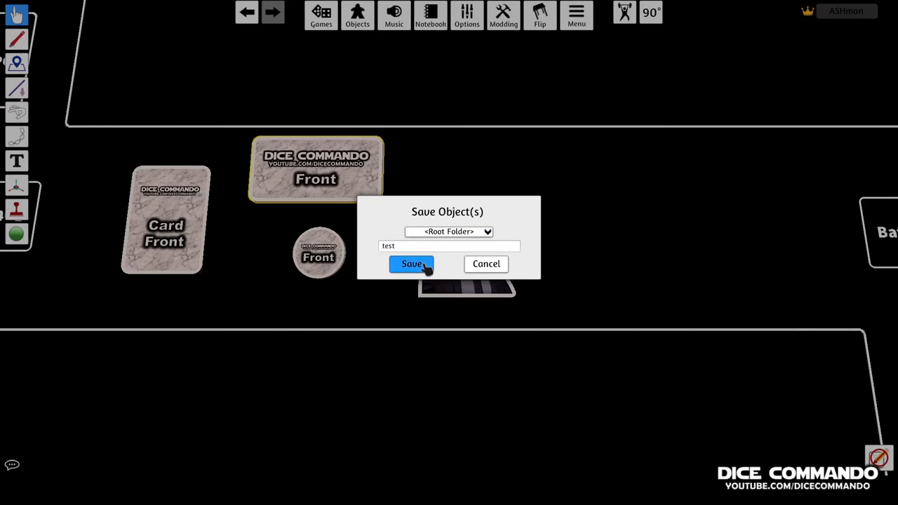
pyautogui.click(412, 263)
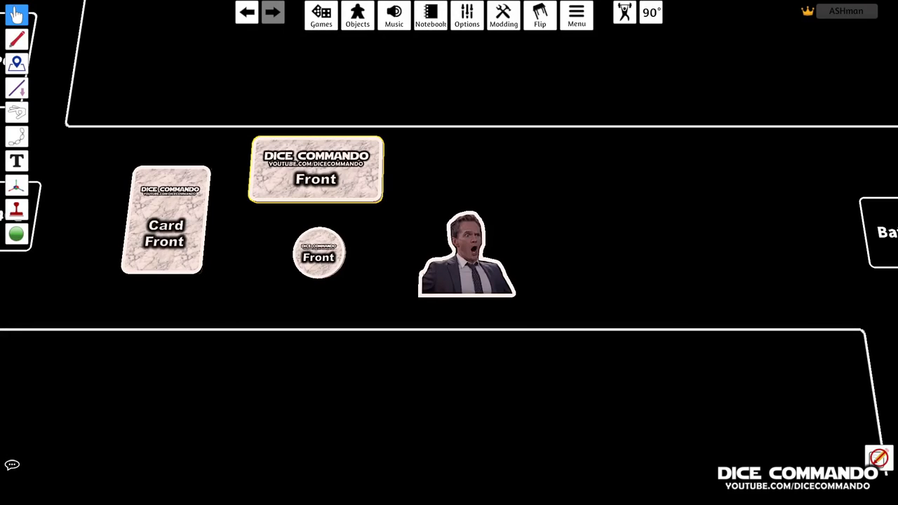